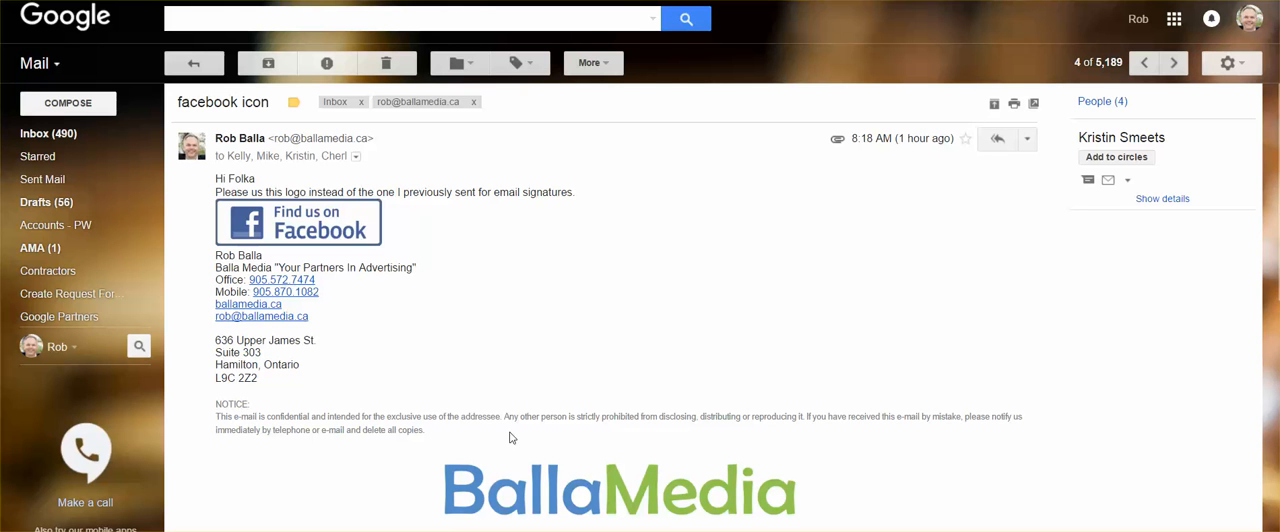
{"action": "mouse_move", "coordinate": [405, 227]}
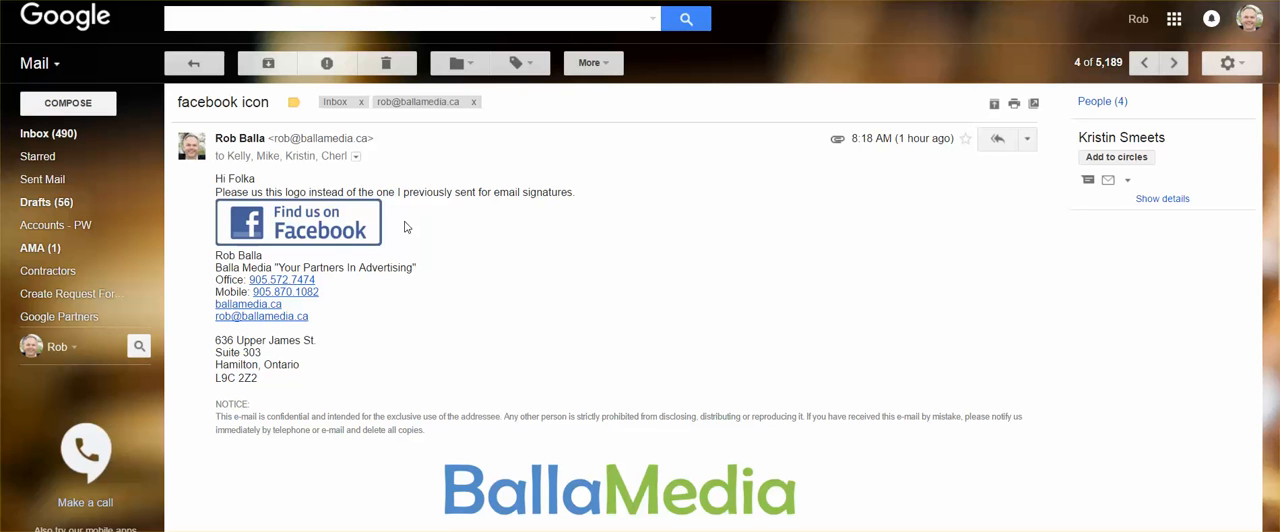
{"action": "mouse_move", "coordinate": [388, 231]}
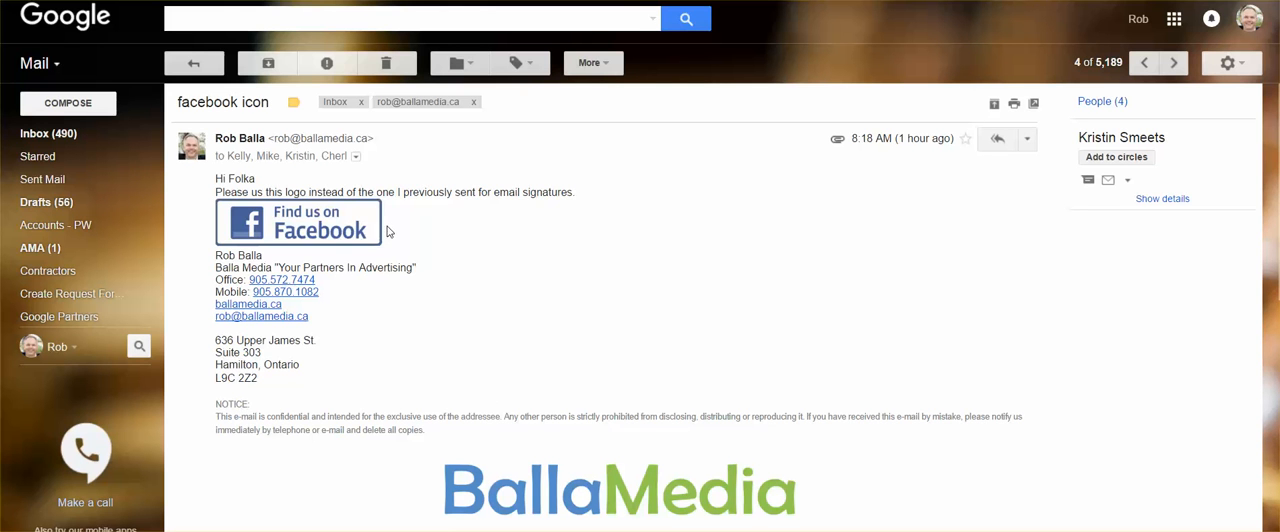
{"action": "mouse_move", "coordinate": [412, 222]}
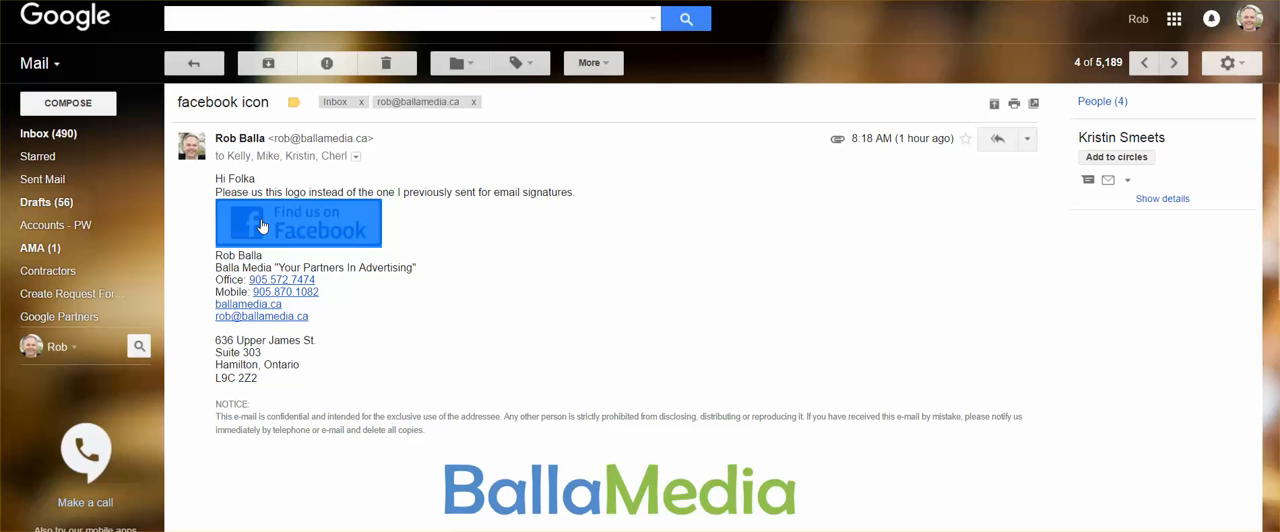
Copy the 'Find us on Facebook' logo image from the open 'facebook icon' email.
{"action": "right_click", "coordinate": [262, 222]}
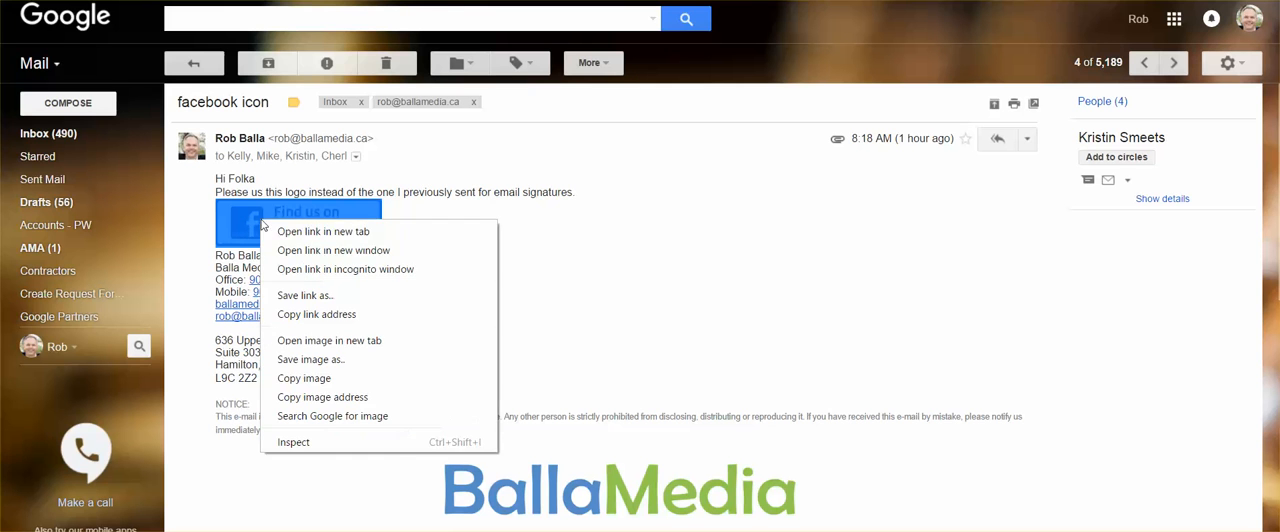
{"action": "mouse_move", "coordinate": [316, 314]}
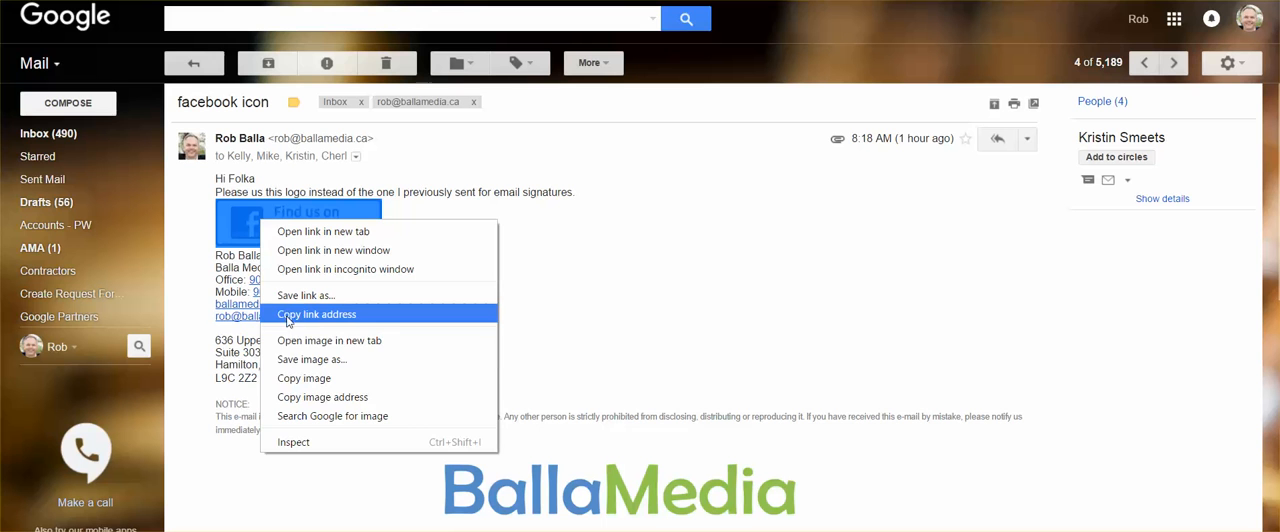
{"action": "mouse_move", "coordinate": [303, 378]}
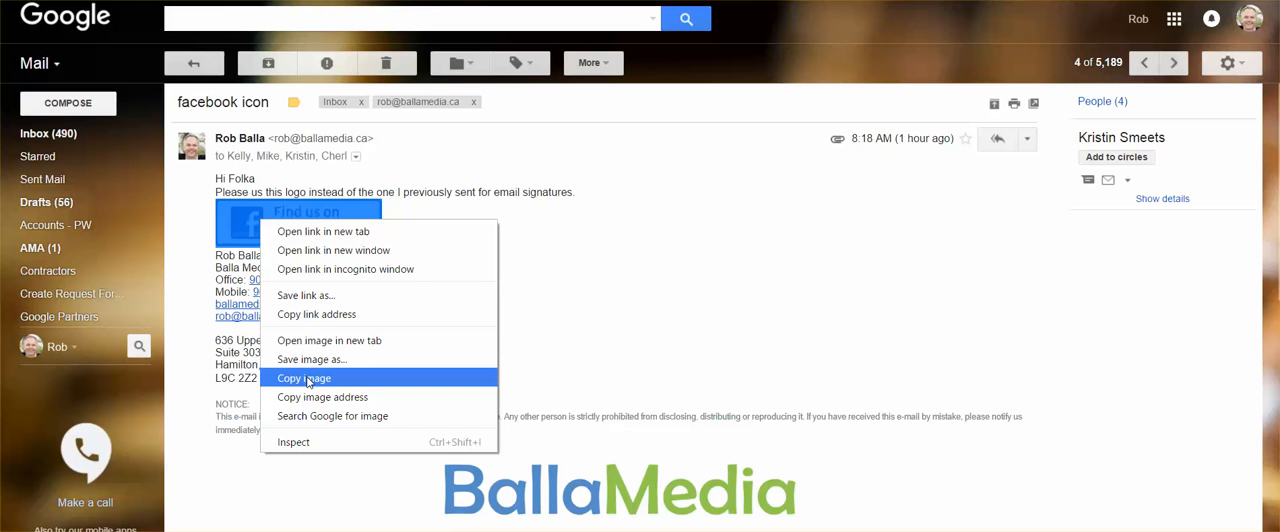
{"action": "left_click", "coordinate": [304, 378]}
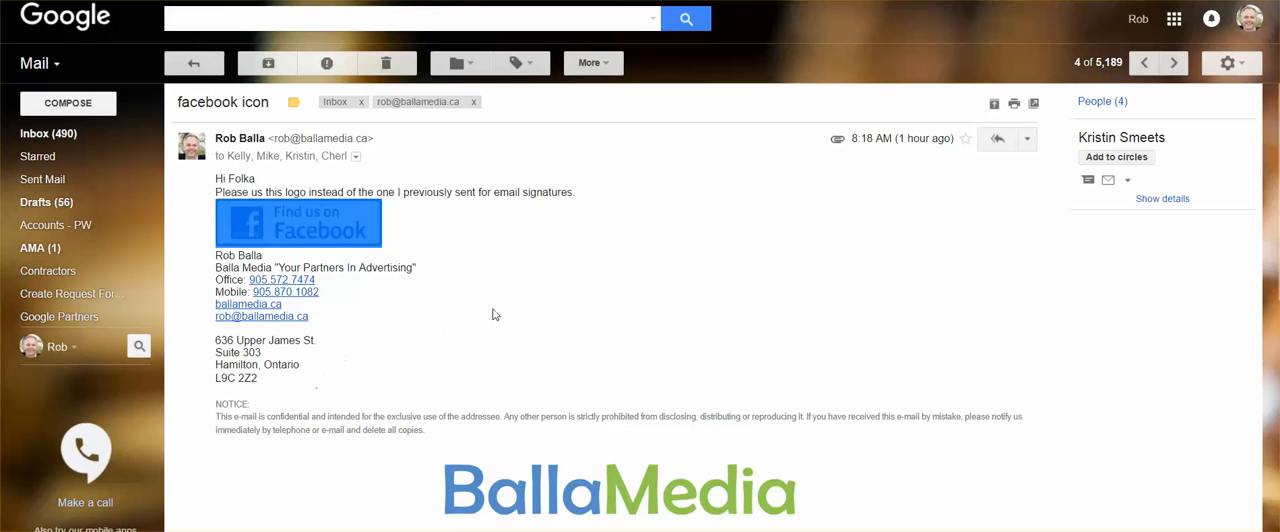
{"action": "mouse_move", "coordinate": [1226, 62]}
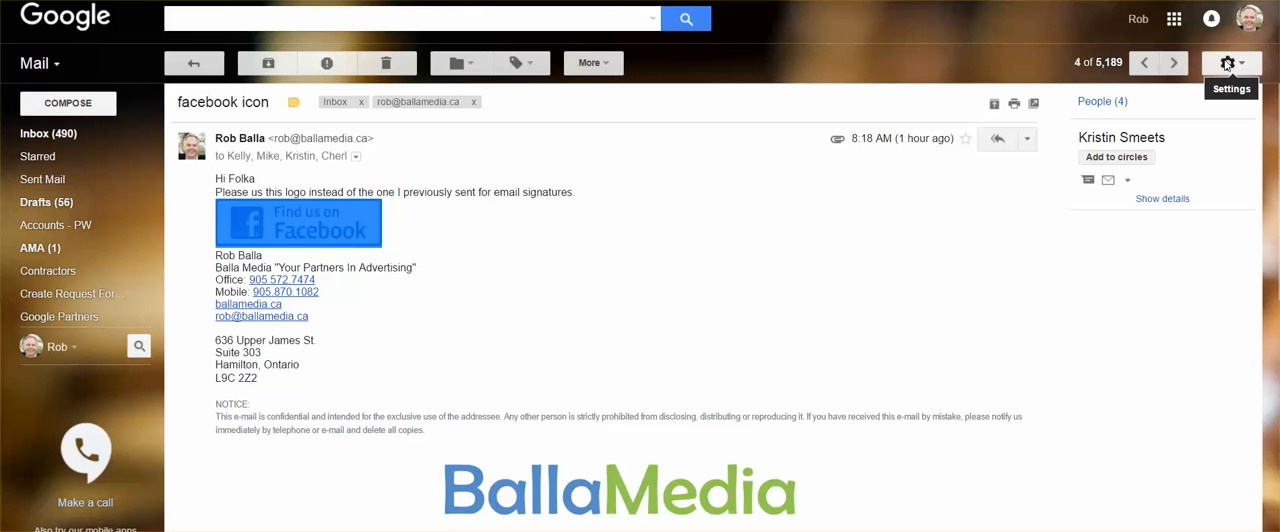
Go to Gmail's General settings and scroll down to the signature editor.
{"action": "left_click", "coordinate": [1230, 62]}
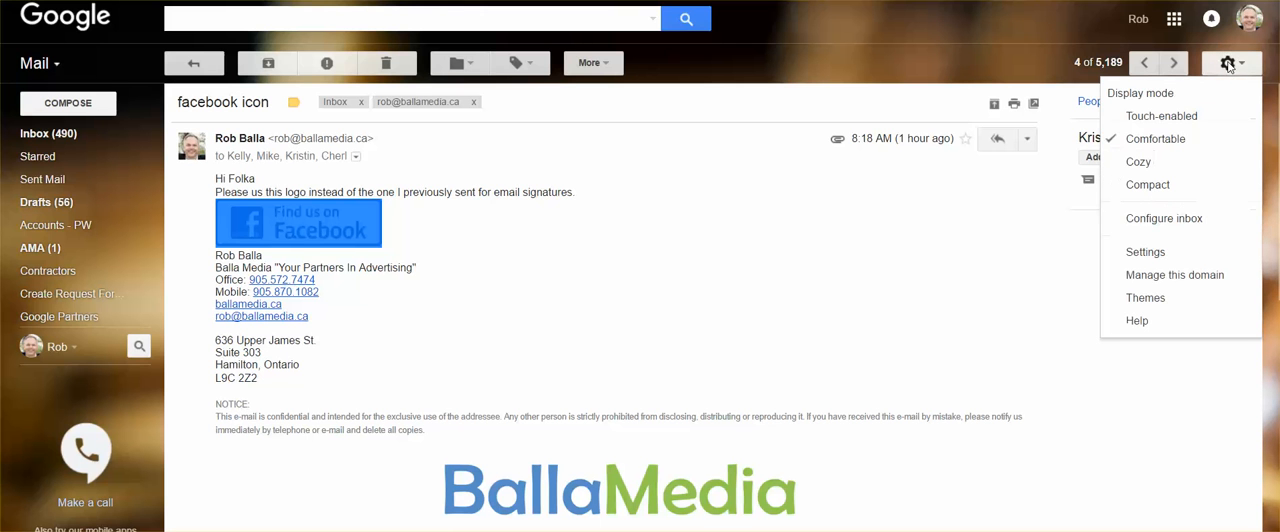
{"action": "left_click", "coordinate": [1231, 62]}
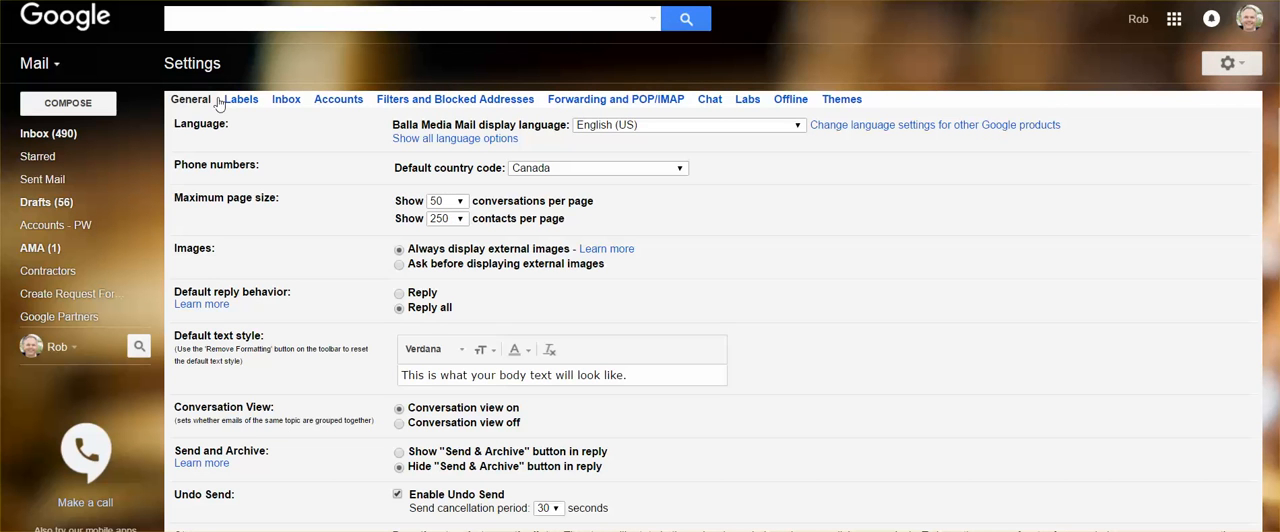
{"action": "scroll", "scroll_direction": "down", "scroll_amount": 3}
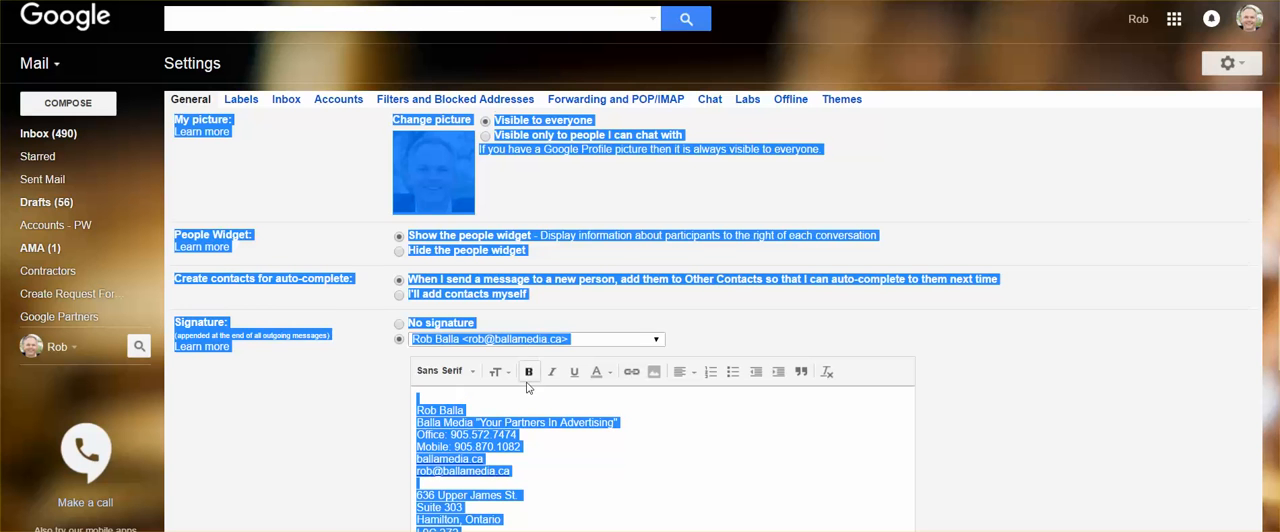
{"action": "scroll", "scroll_direction": "down", "scroll_amount": 3}
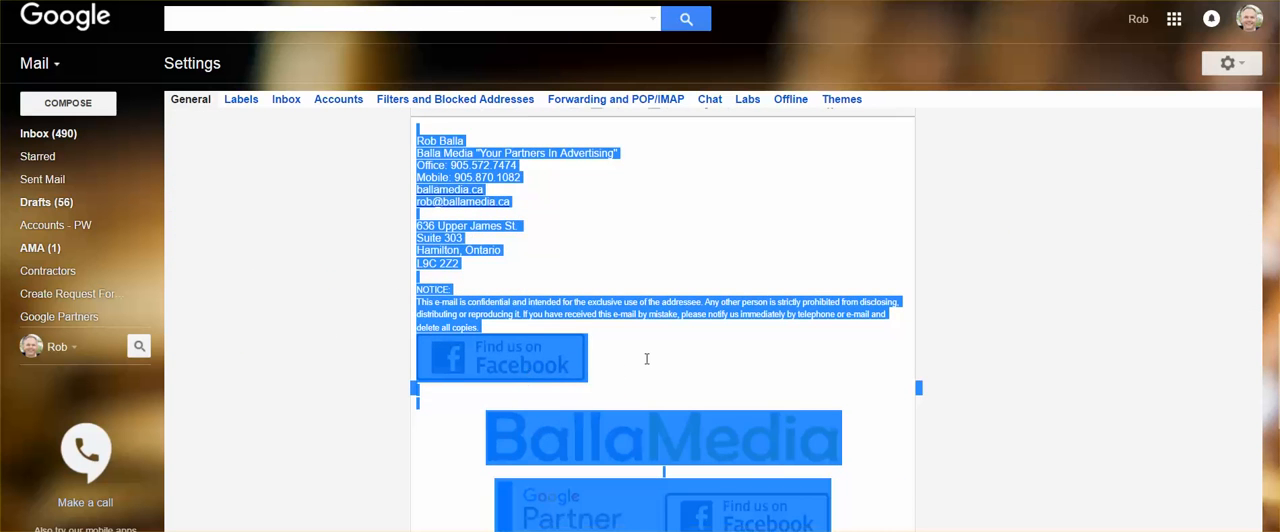
Paste the Facebook logo below the signature notice and resize it to Medium.
{"action": "left_click", "coordinate": [644, 359]}
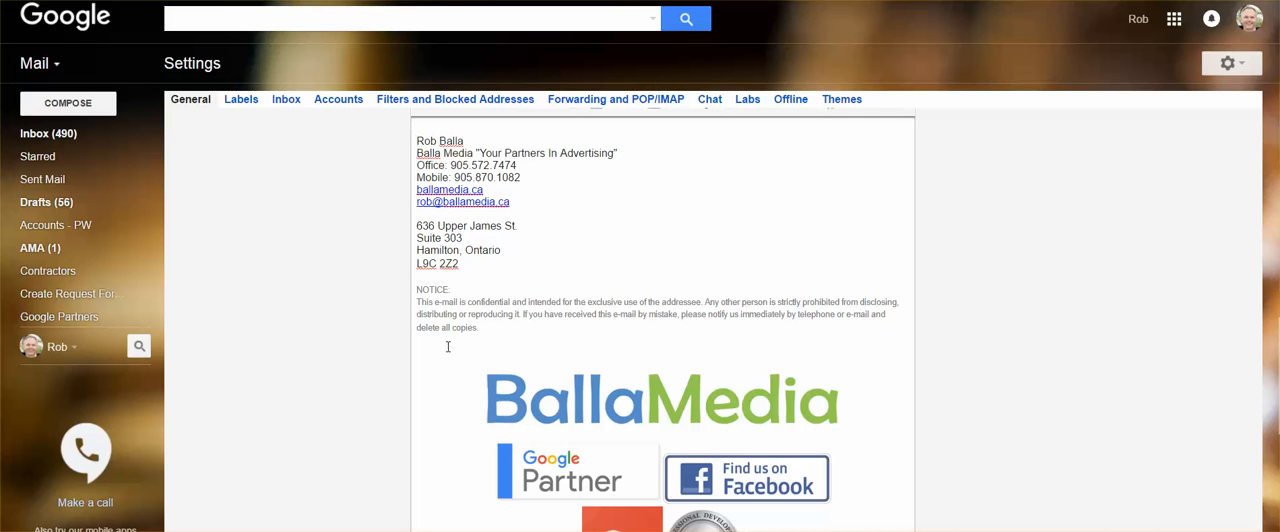
{"action": "right_click", "coordinate": [448, 347]}
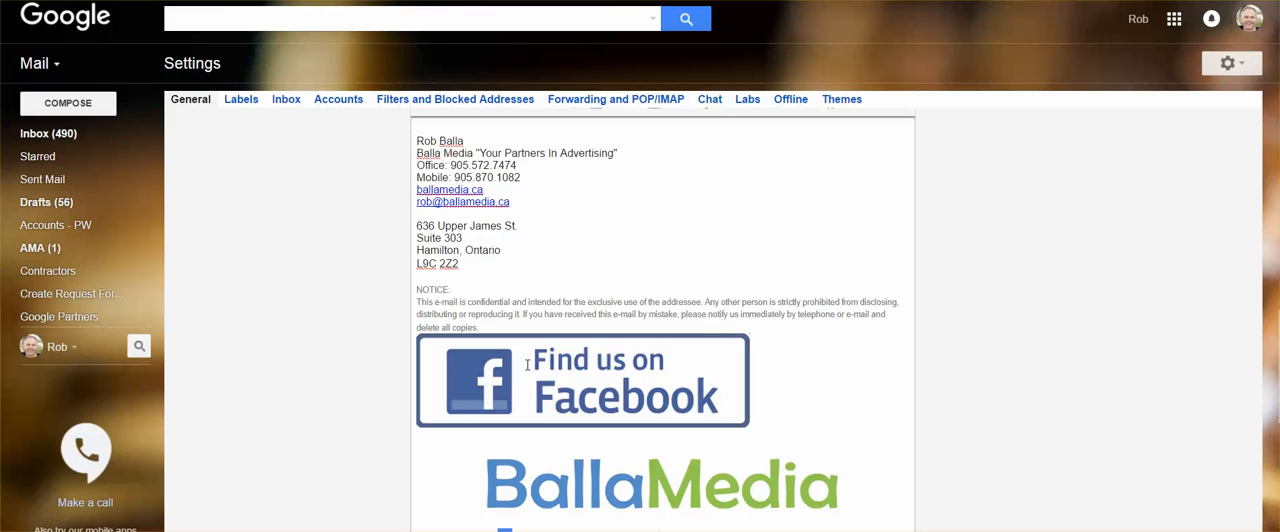
{"action": "left_click", "coordinate": [582, 380]}
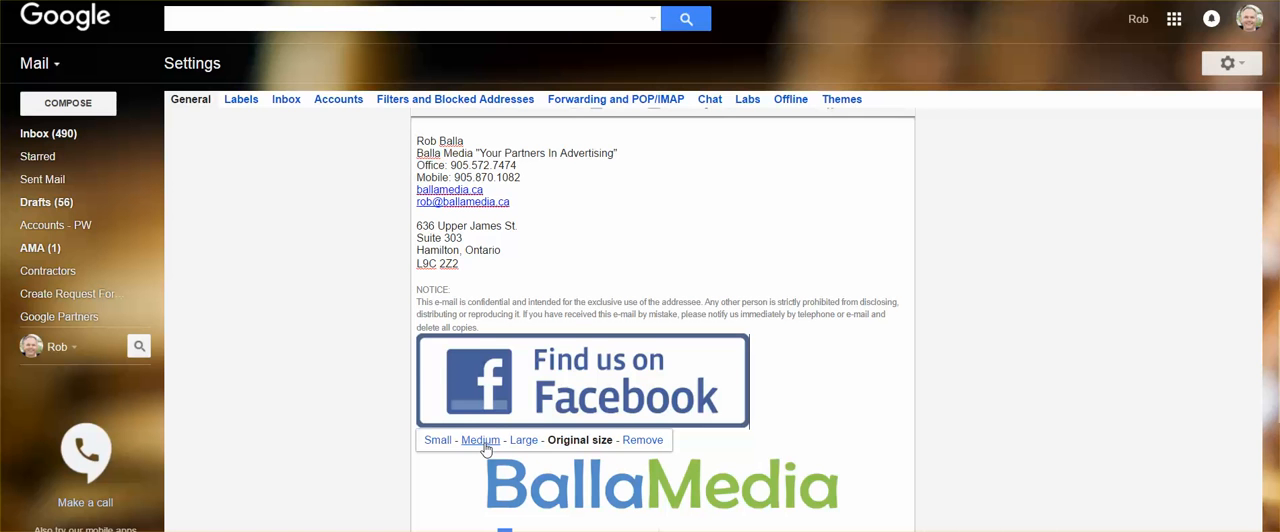
{"action": "left_click", "coordinate": [481, 440]}
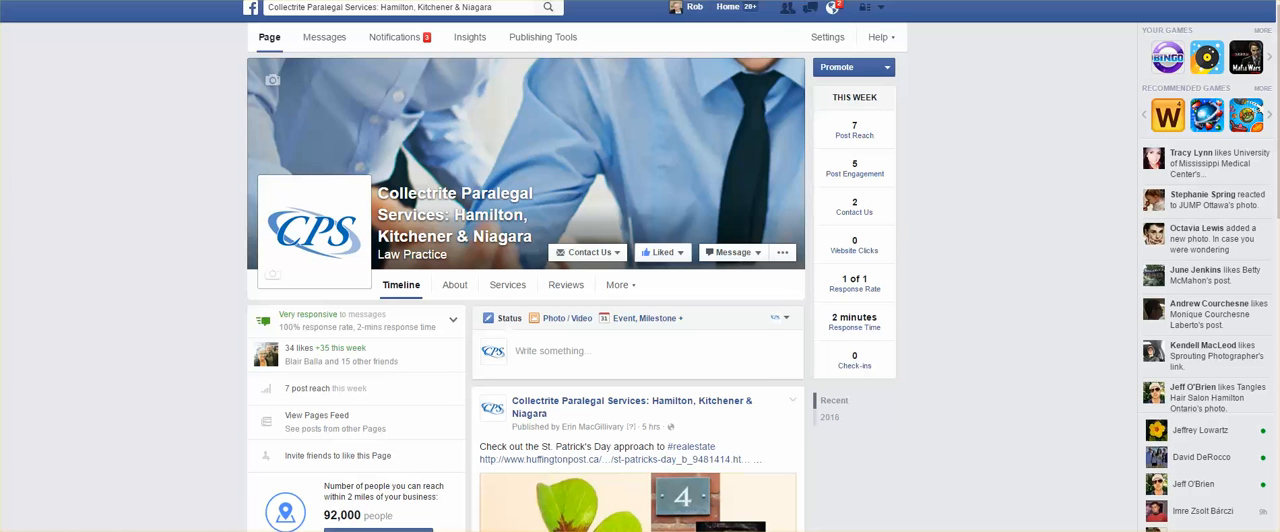
Copy the Collectrite Paralegal Services Facebook page URL from the address bar.
{"action": "right_click", "coordinate": [400, 7]}
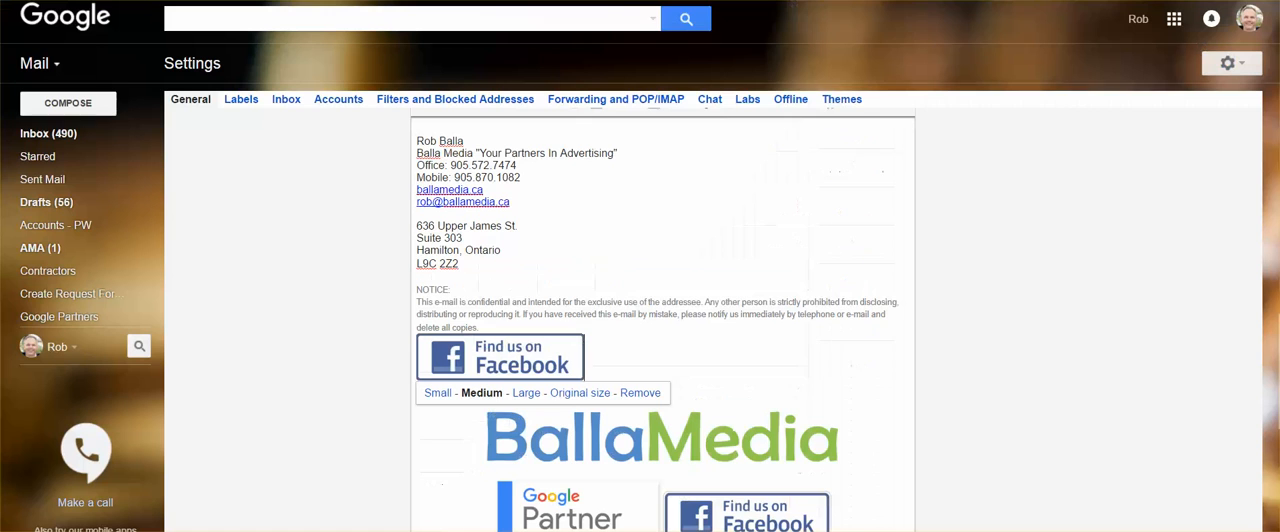
{"action": "mouse_move", "coordinate": [410, 282]}
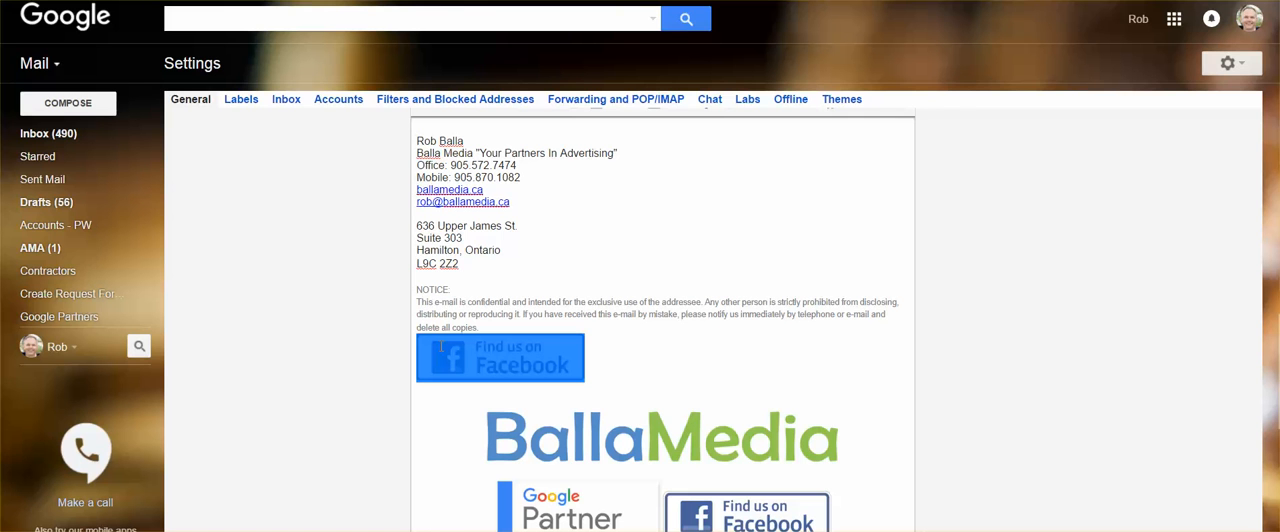
Select the signature's Facebook logo and bring up the link dialog.
{"action": "left_click", "coordinate": [500, 357]}
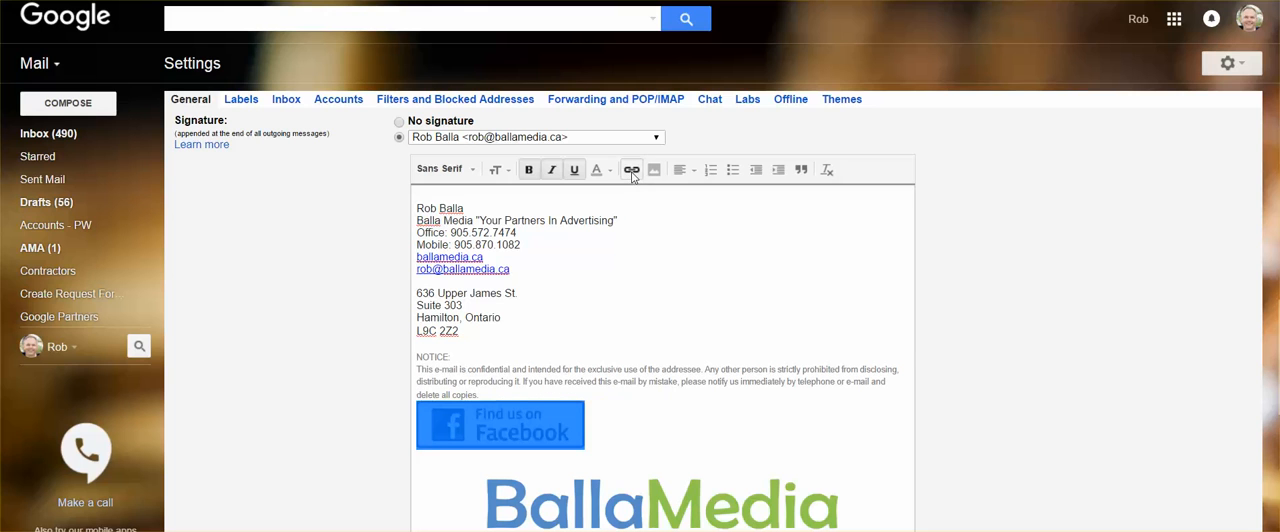
{"action": "left_click", "coordinate": [631, 168]}
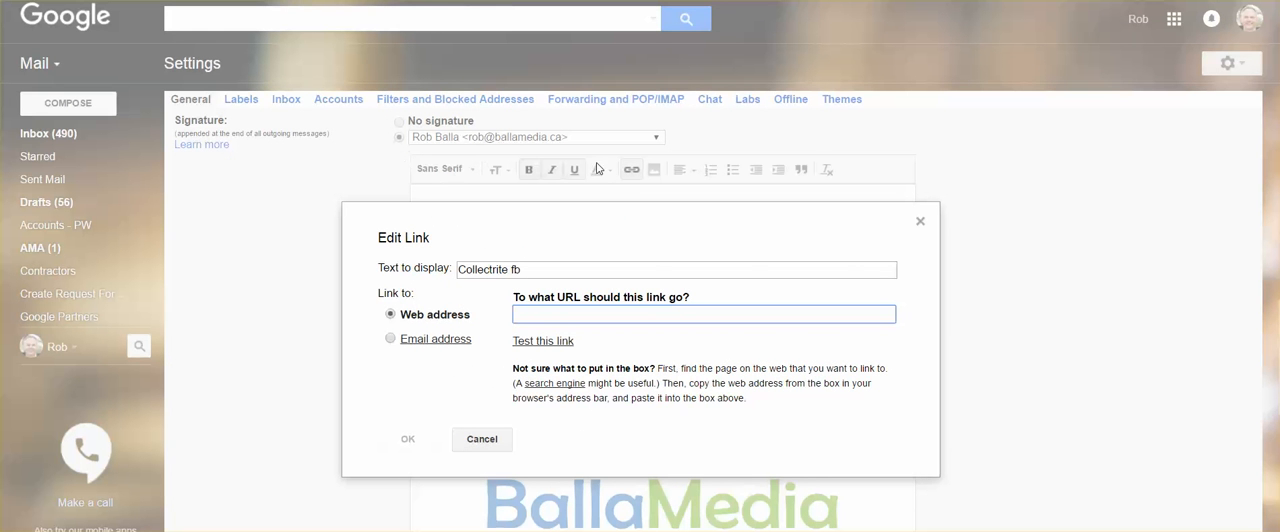
{"action": "mouse_move", "coordinate": [603, 263]}
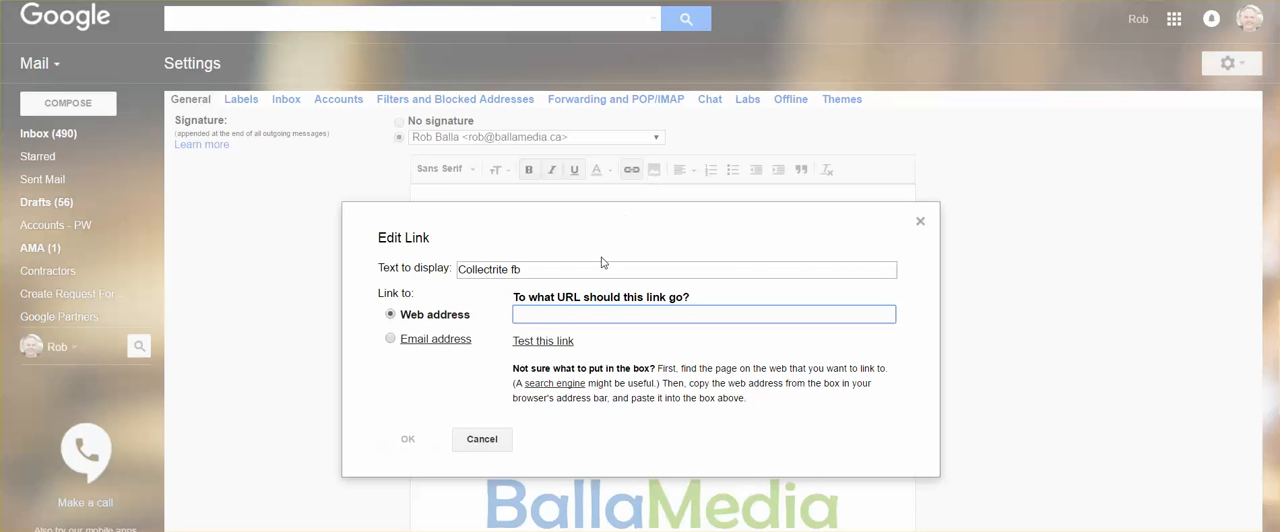
Paste the collectriteparalegal Facebook address as the logo's link URL and confirm.
{"action": "left_click", "coordinate": [703, 314]}
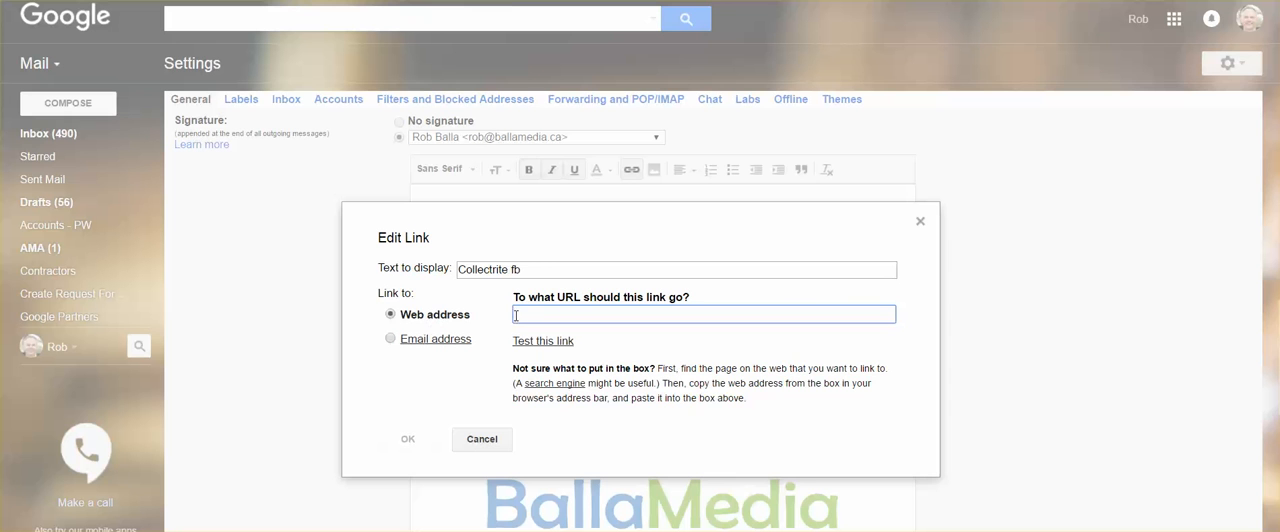
{"action": "right_click", "coordinate": [704, 314]}
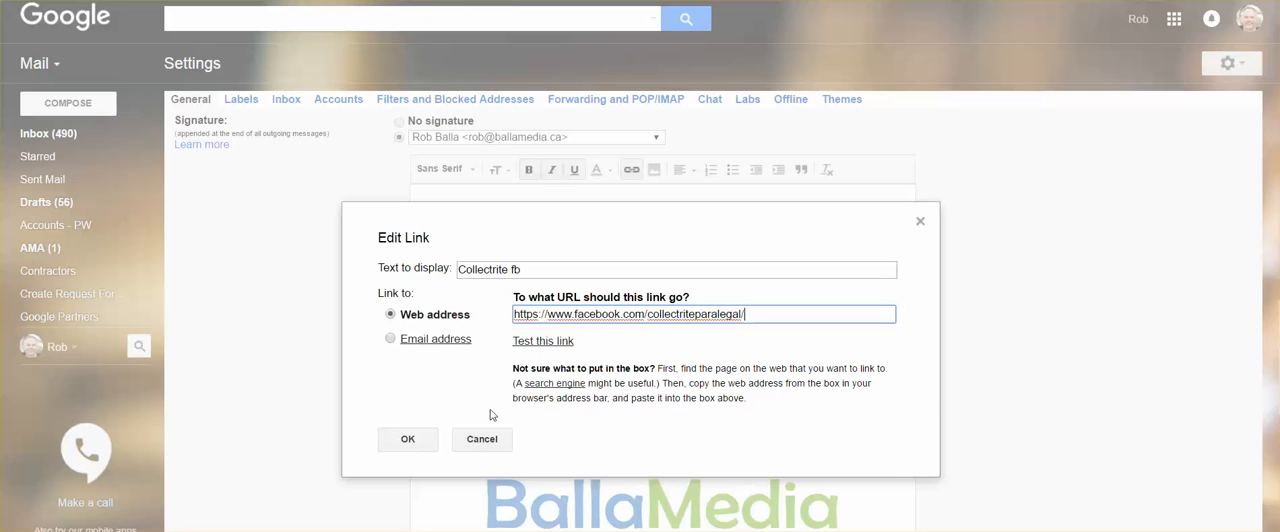
{"action": "left_click", "coordinate": [407, 439]}
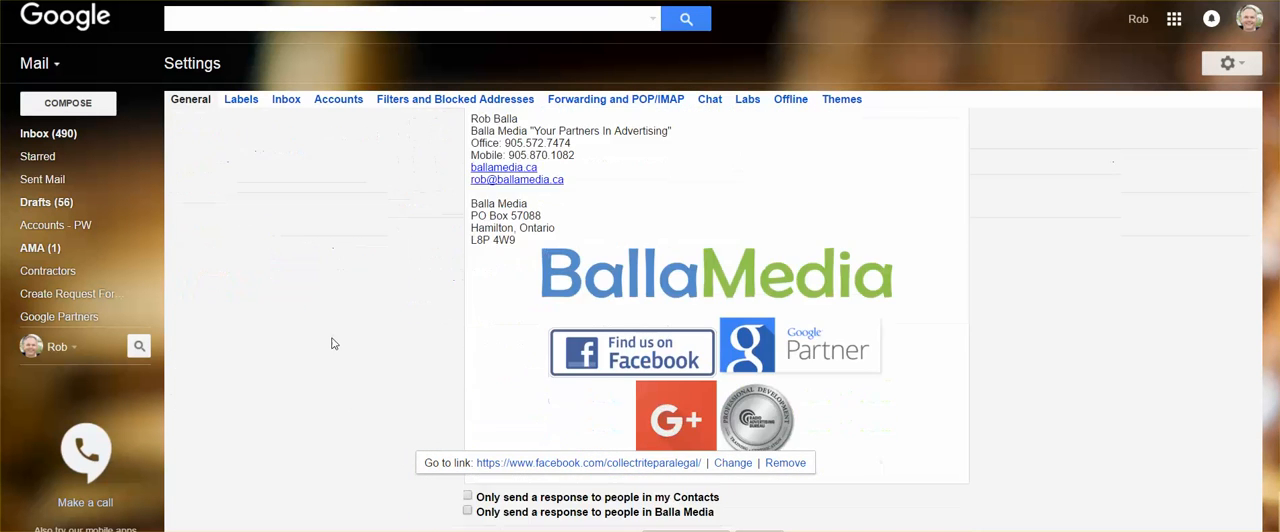
Save the signature changes with the linked Facebook logo.
{"action": "scroll", "scroll_direction": "down", "scroll_amount": 3}
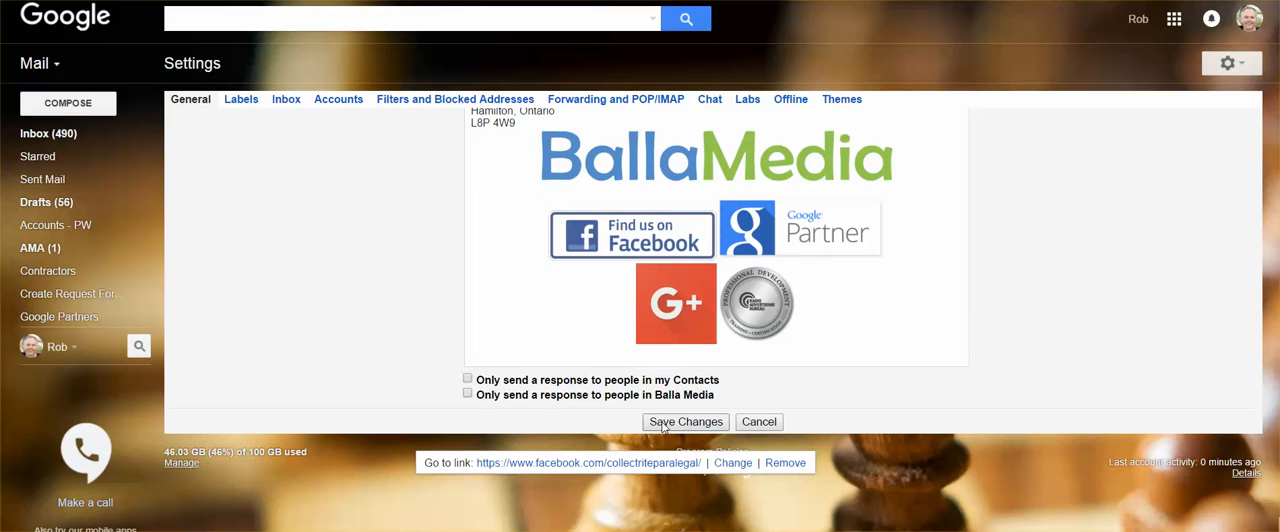
{"action": "left_click", "coordinate": [685, 421]}
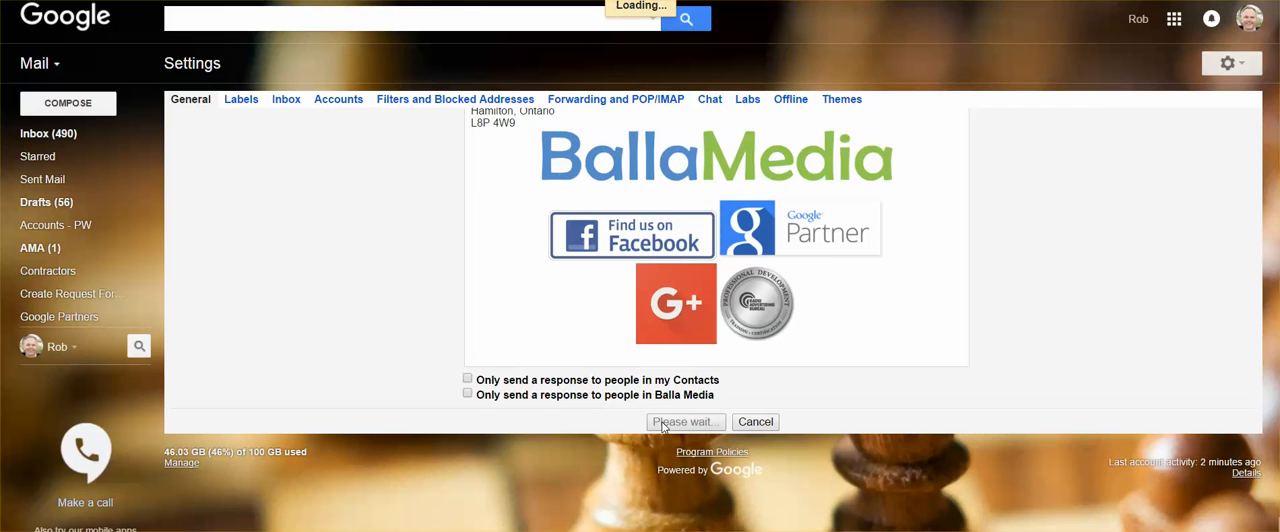
{"action": "left_click", "coordinate": [685, 421]}
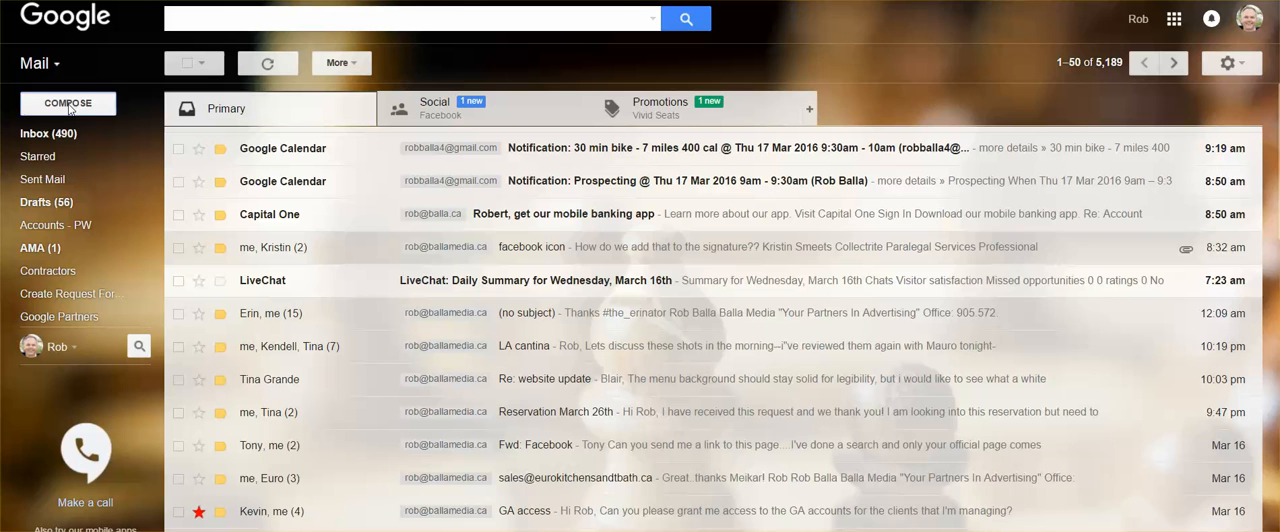
Compose a new message to confirm the Facebook logo appears in the signature.
{"action": "left_click", "coordinate": [67, 103]}
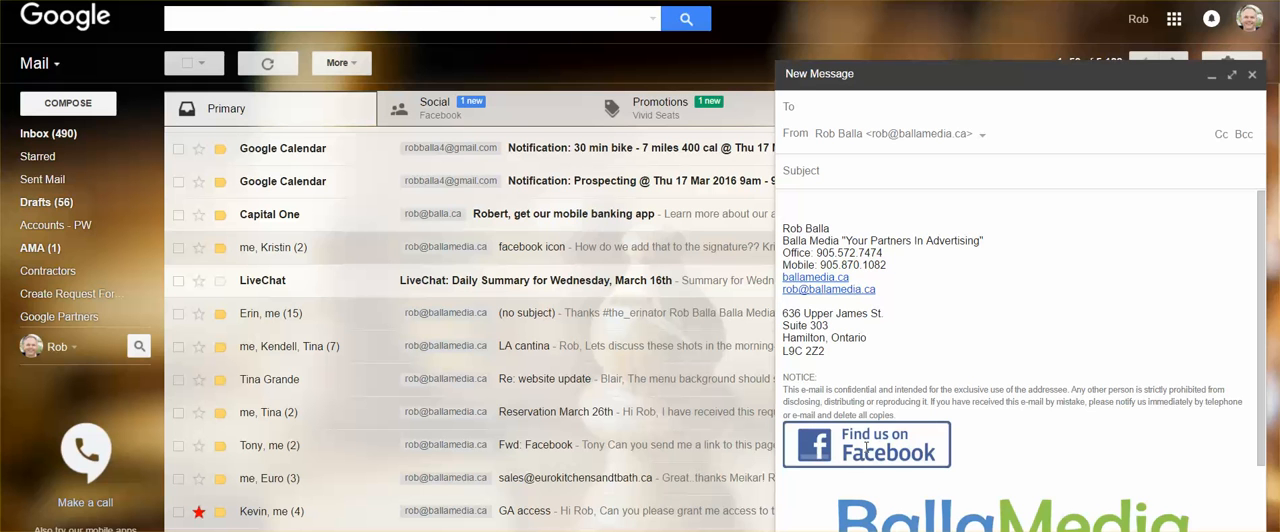
{"action": "mouse_move", "coordinate": [865, 447]}
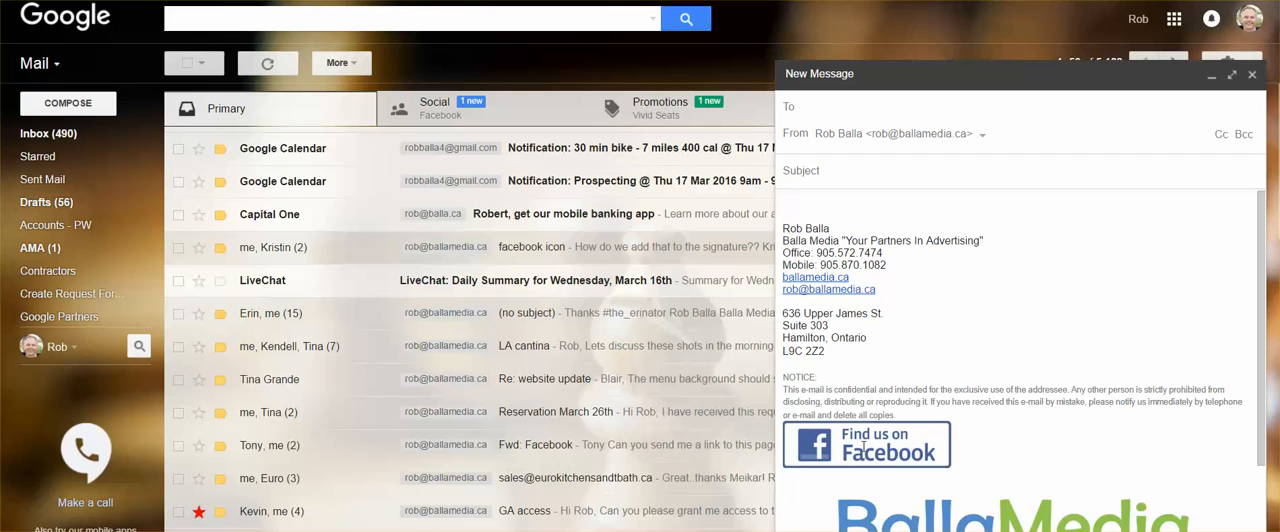